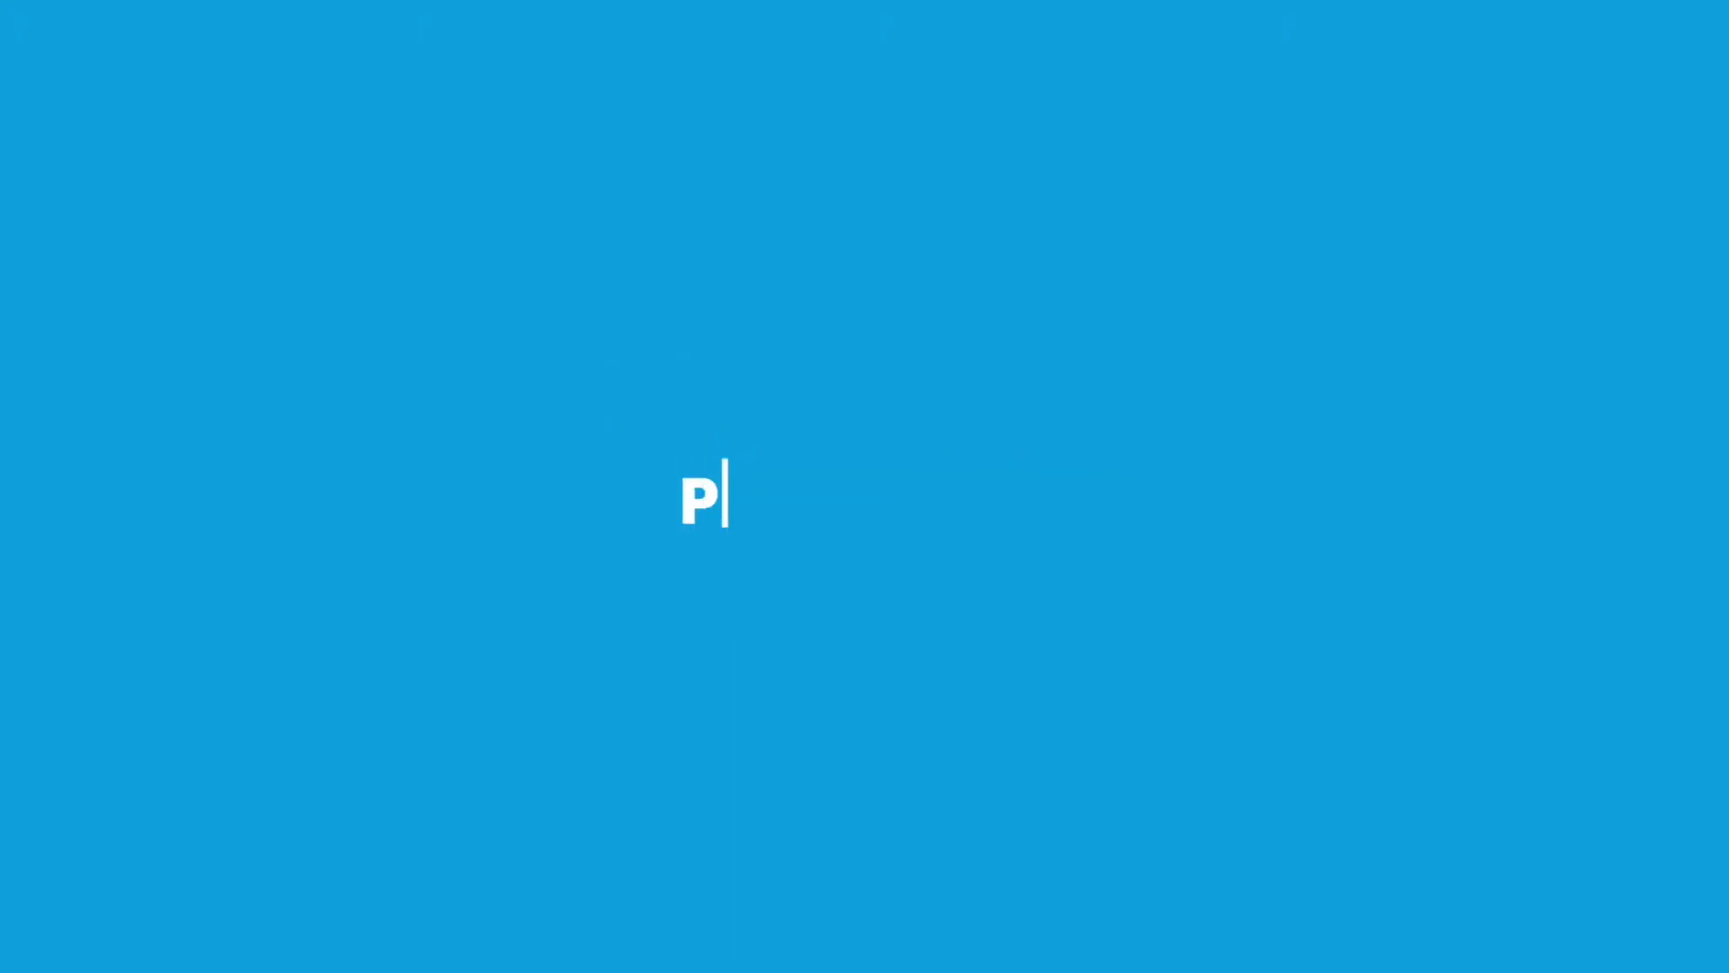
# Show the intro title card 'Publish to SCORM or HTML' before the course Summary page.
pyautogui.write('UBLISH TO SCORM OR HTML')
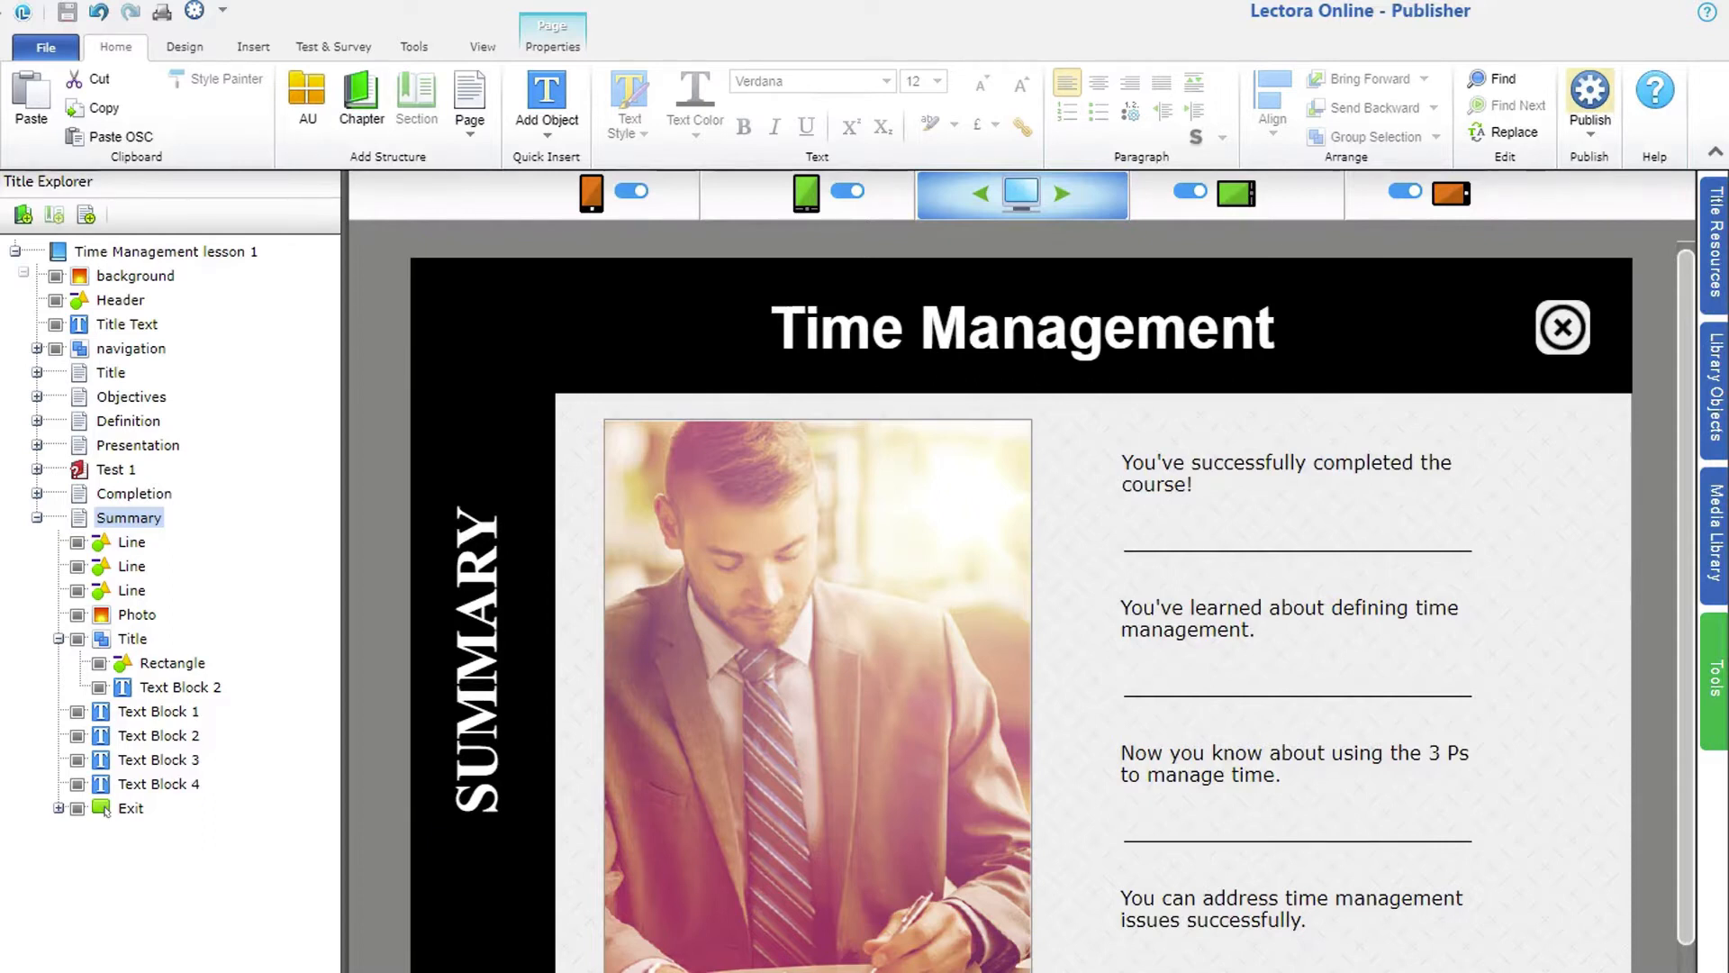
pyautogui.click(1589, 90)
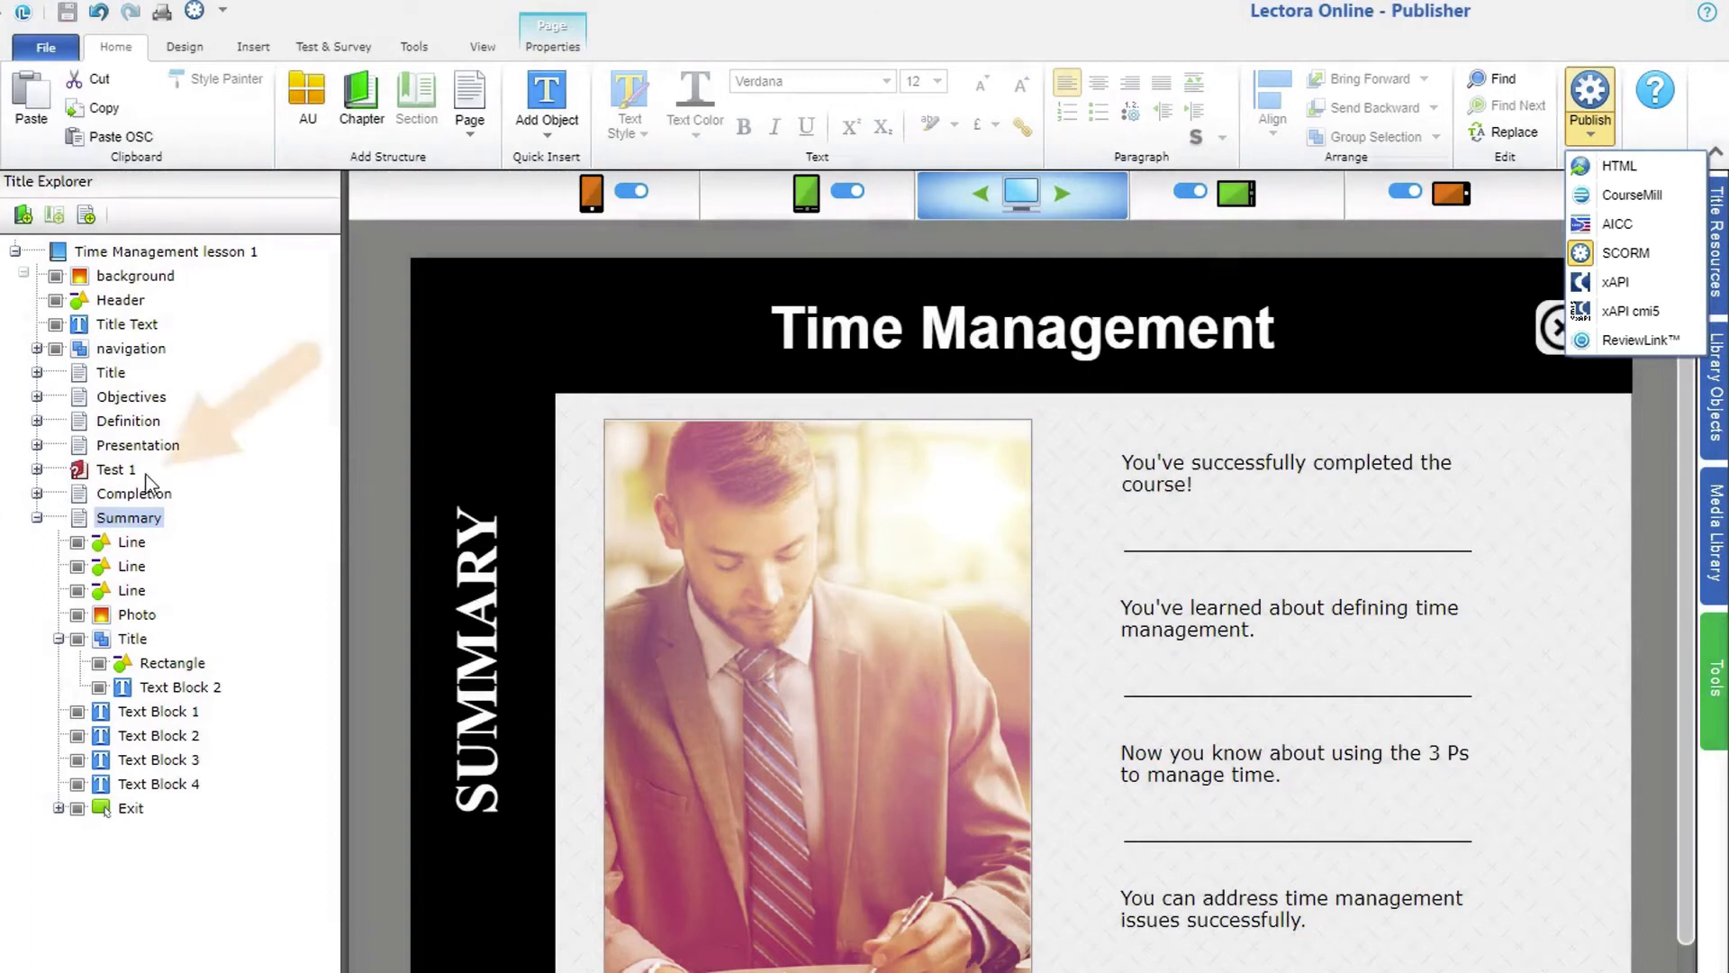
pyautogui.click(115, 468)
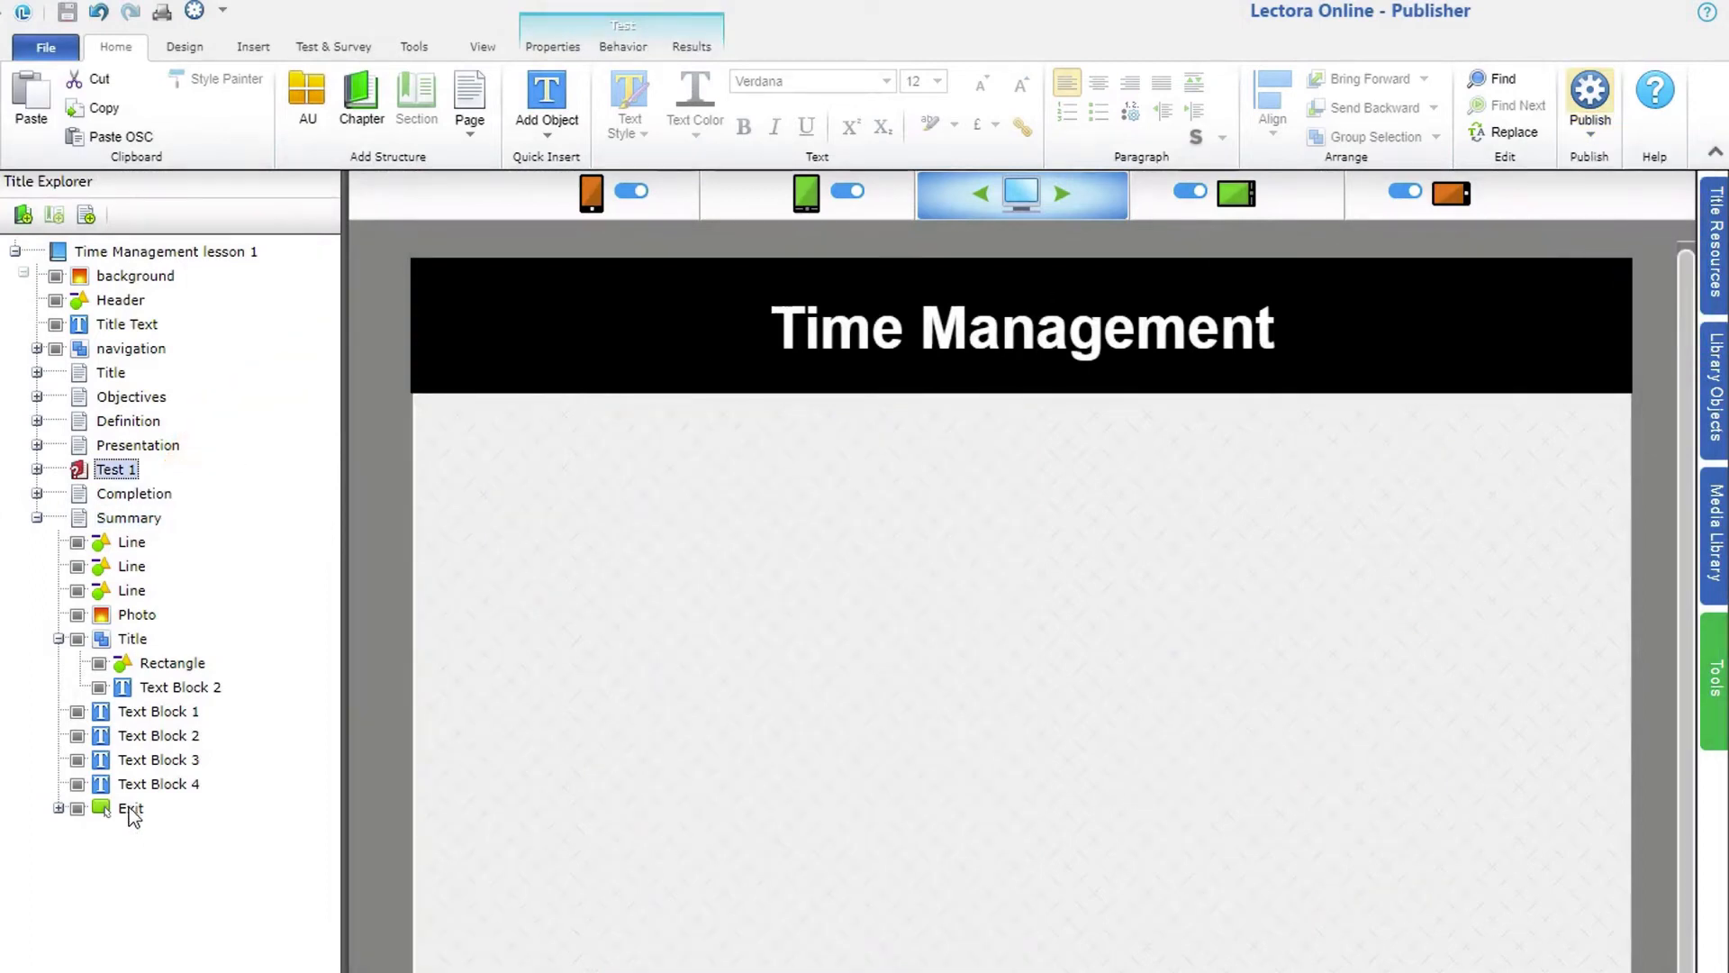
pyautogui.click(132, 807)
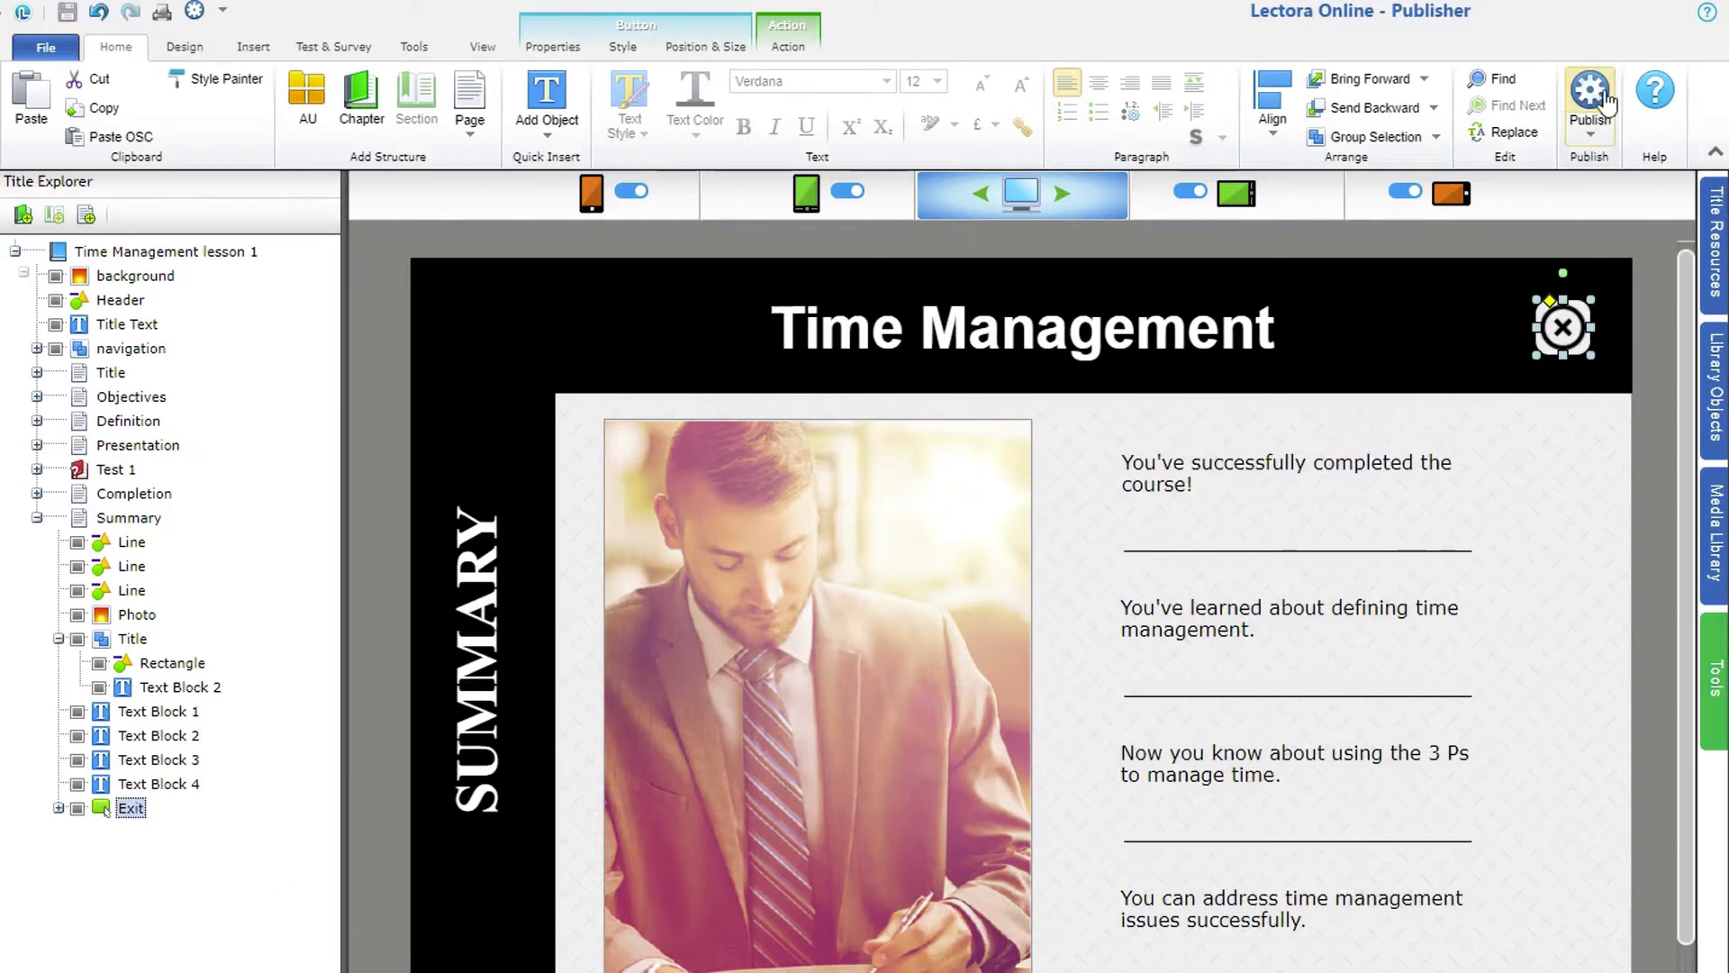
# Start SCORM publishing and continue past the error check (0 errors, 7 warnings).
pyautogui.click(1588, 90)
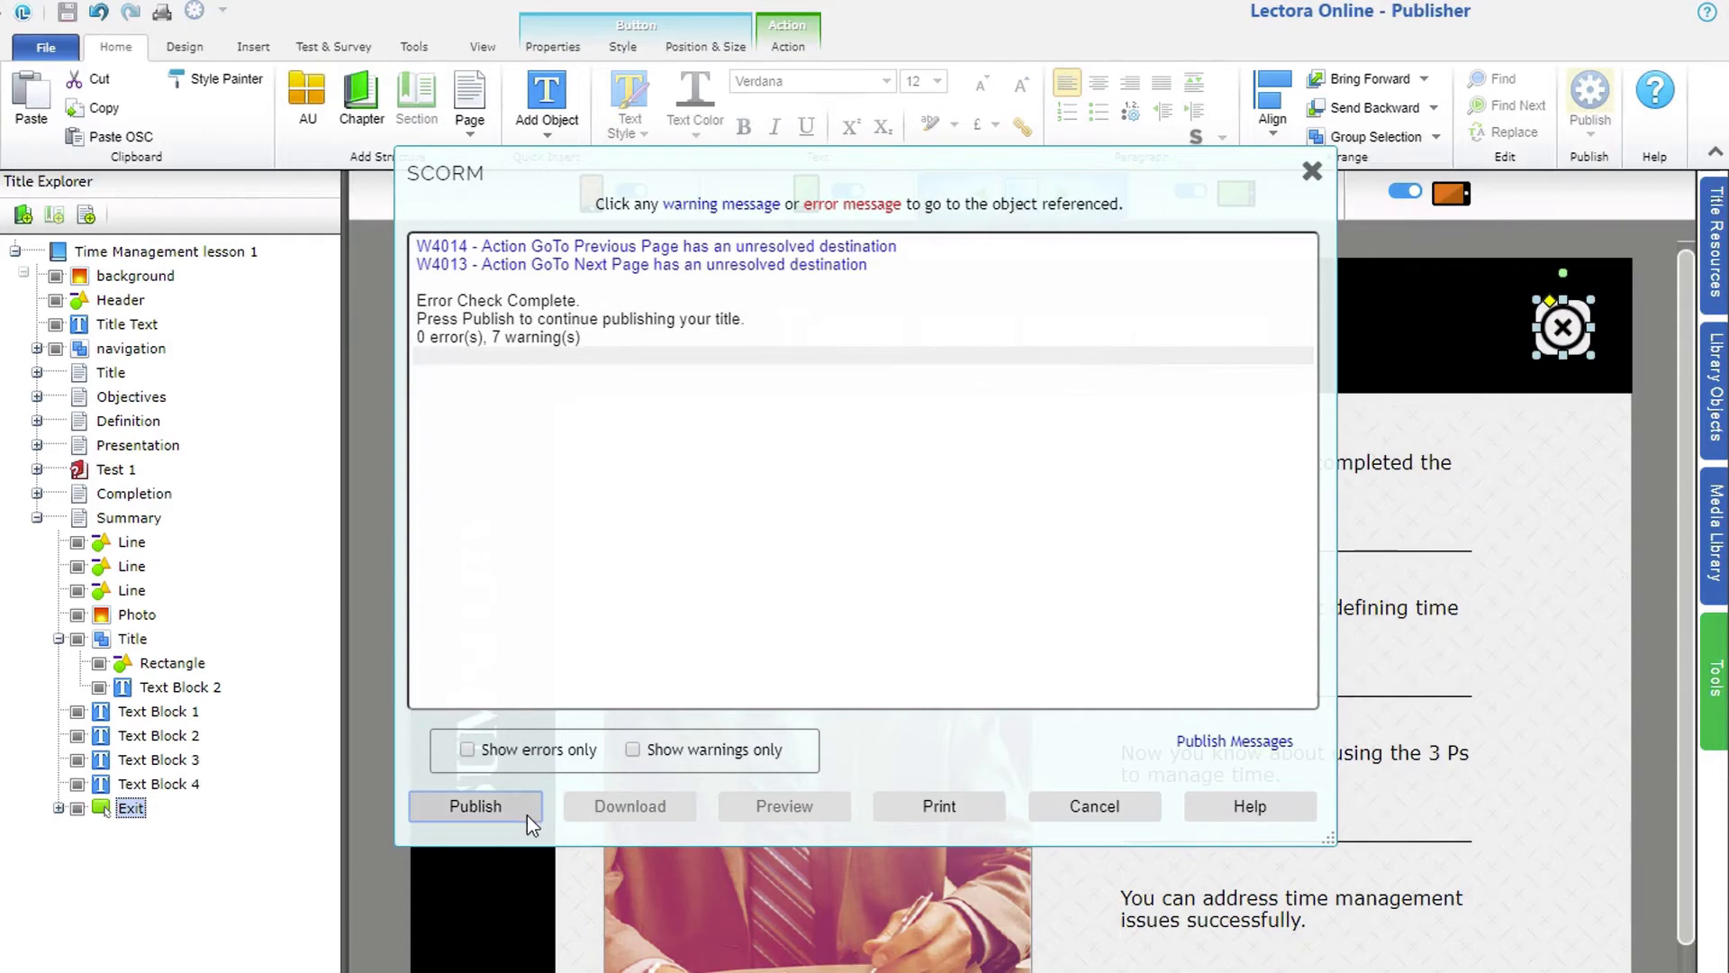
pyautogui.click(476, 805)
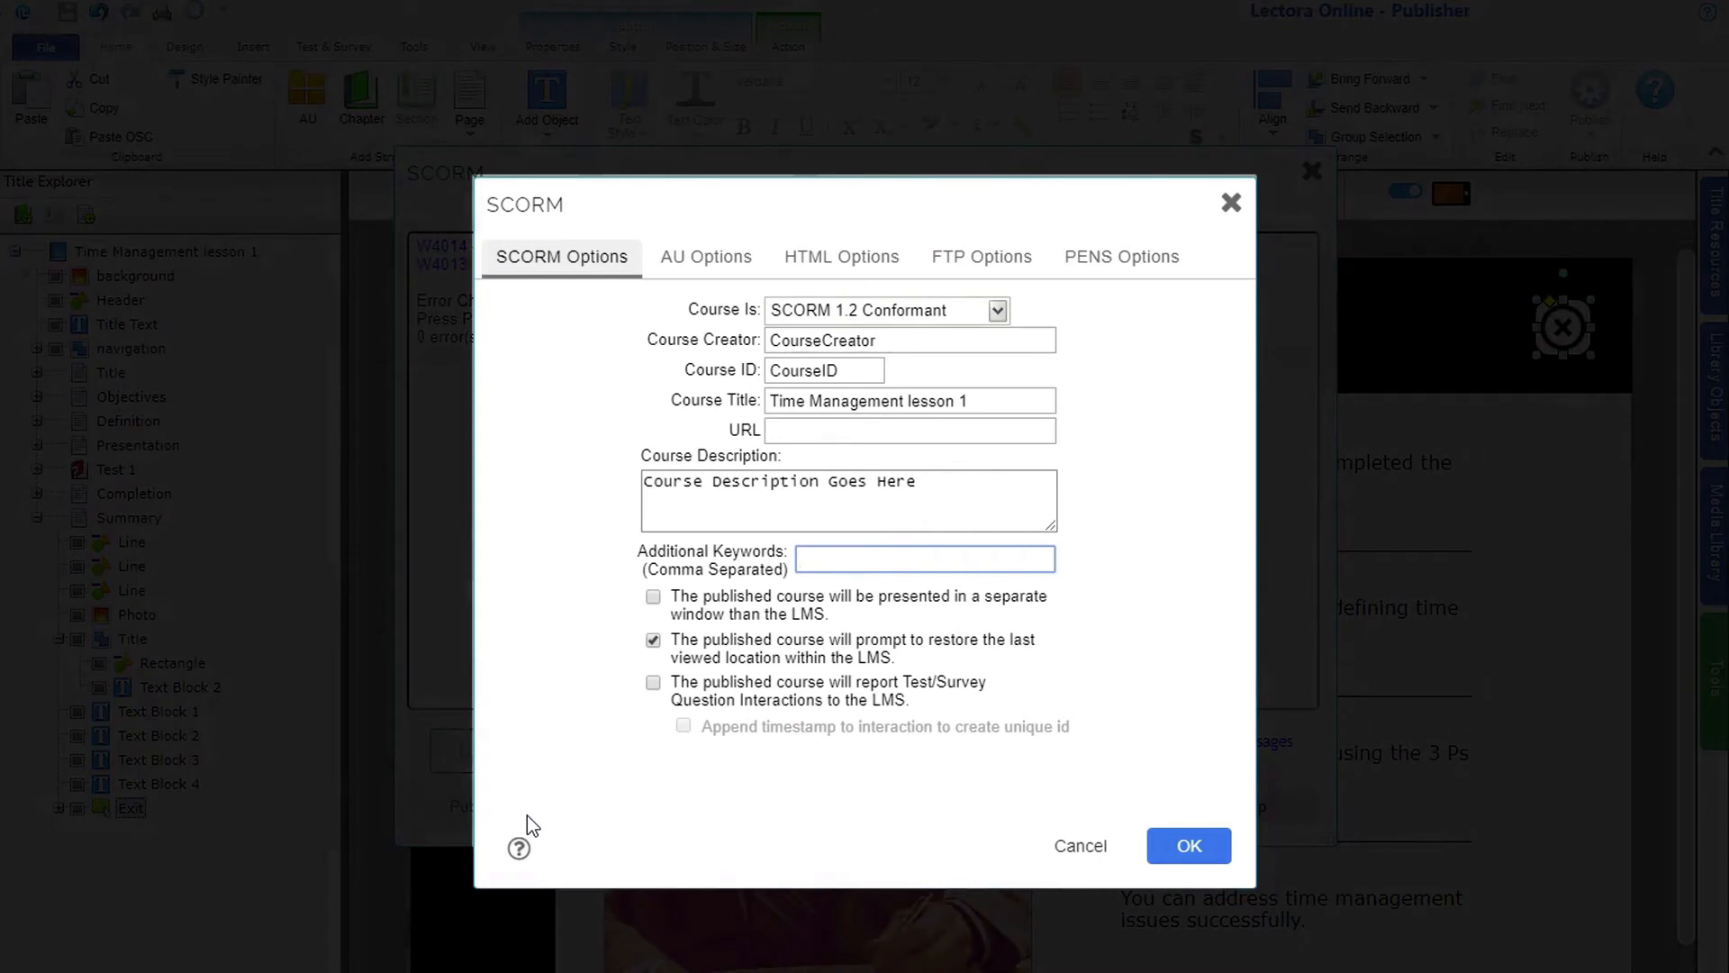
# Keep restore-last-viewed-location on and enable scaling content to fill mobile device view in HTML options.
pyautogui.click(924, 559)
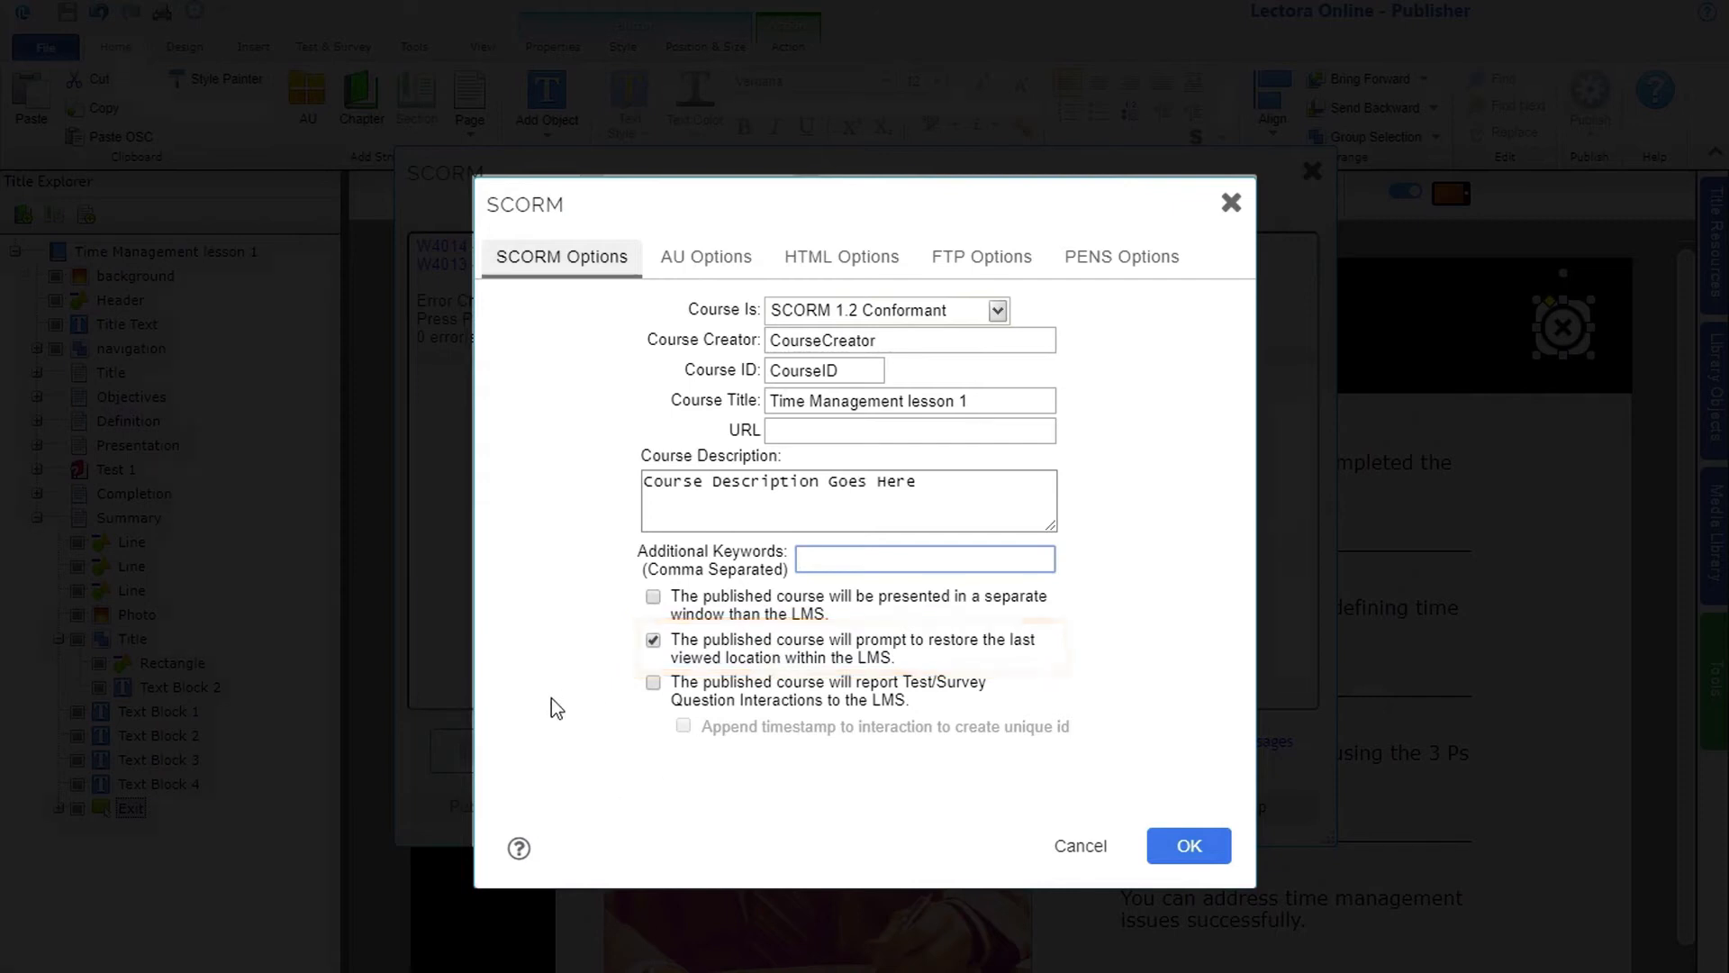
pyautogui.click(841, 256)
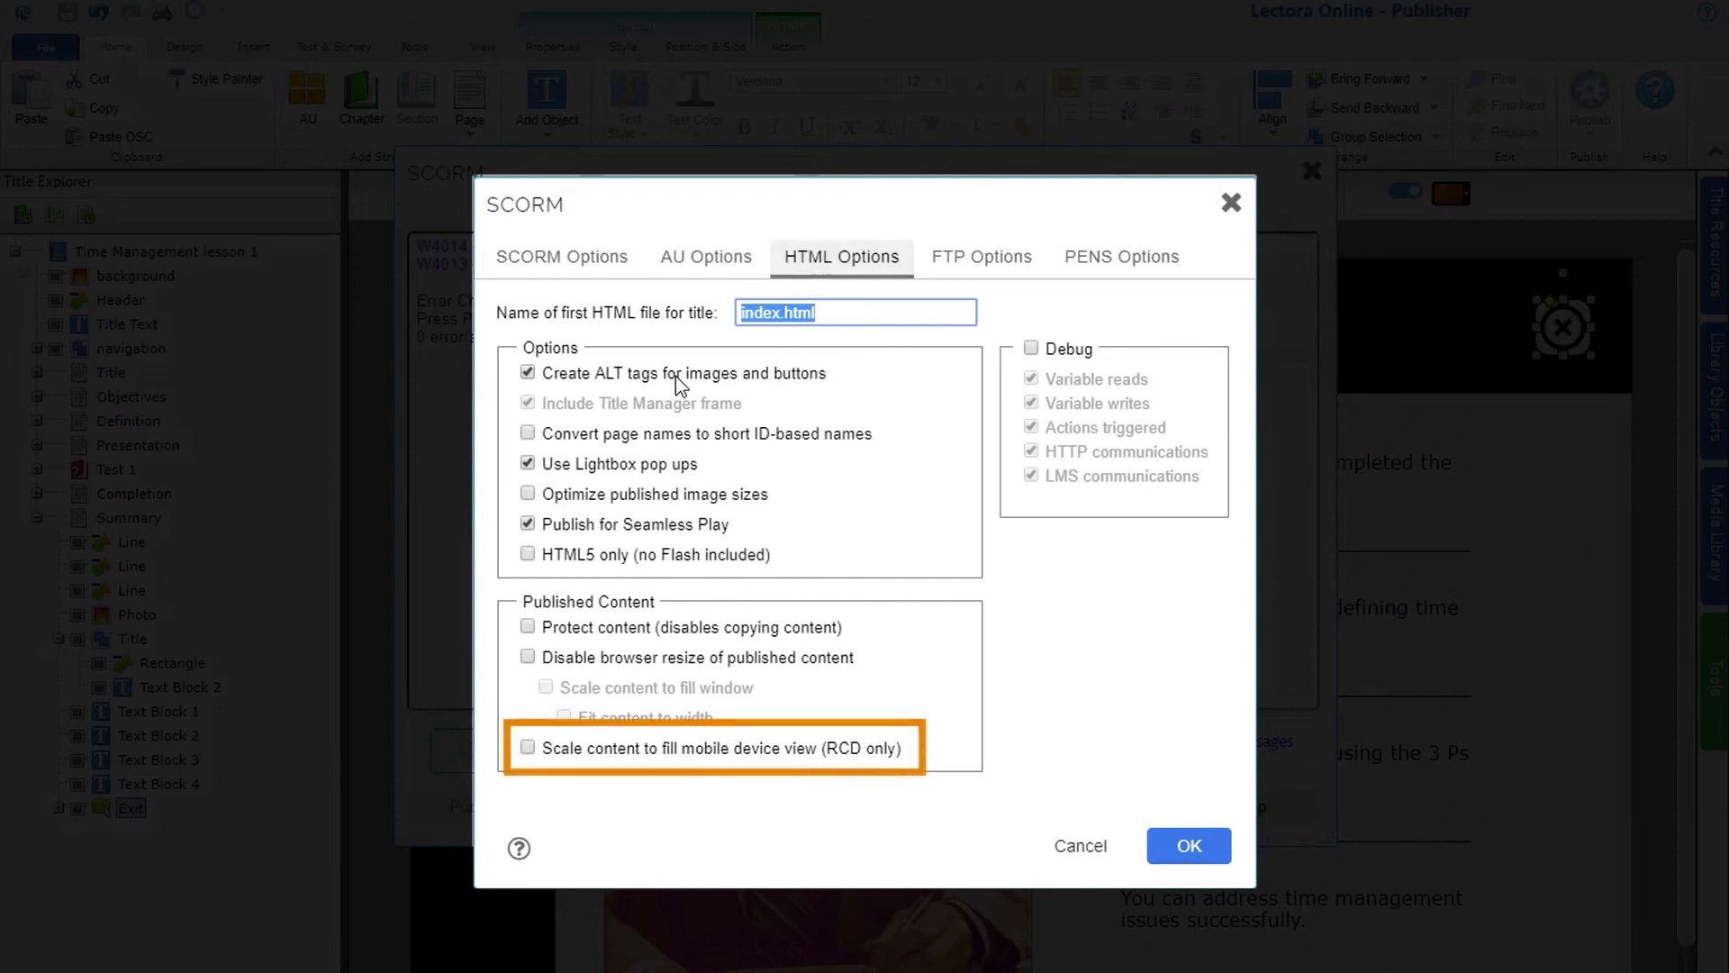
pyautogui.click(528, 747)
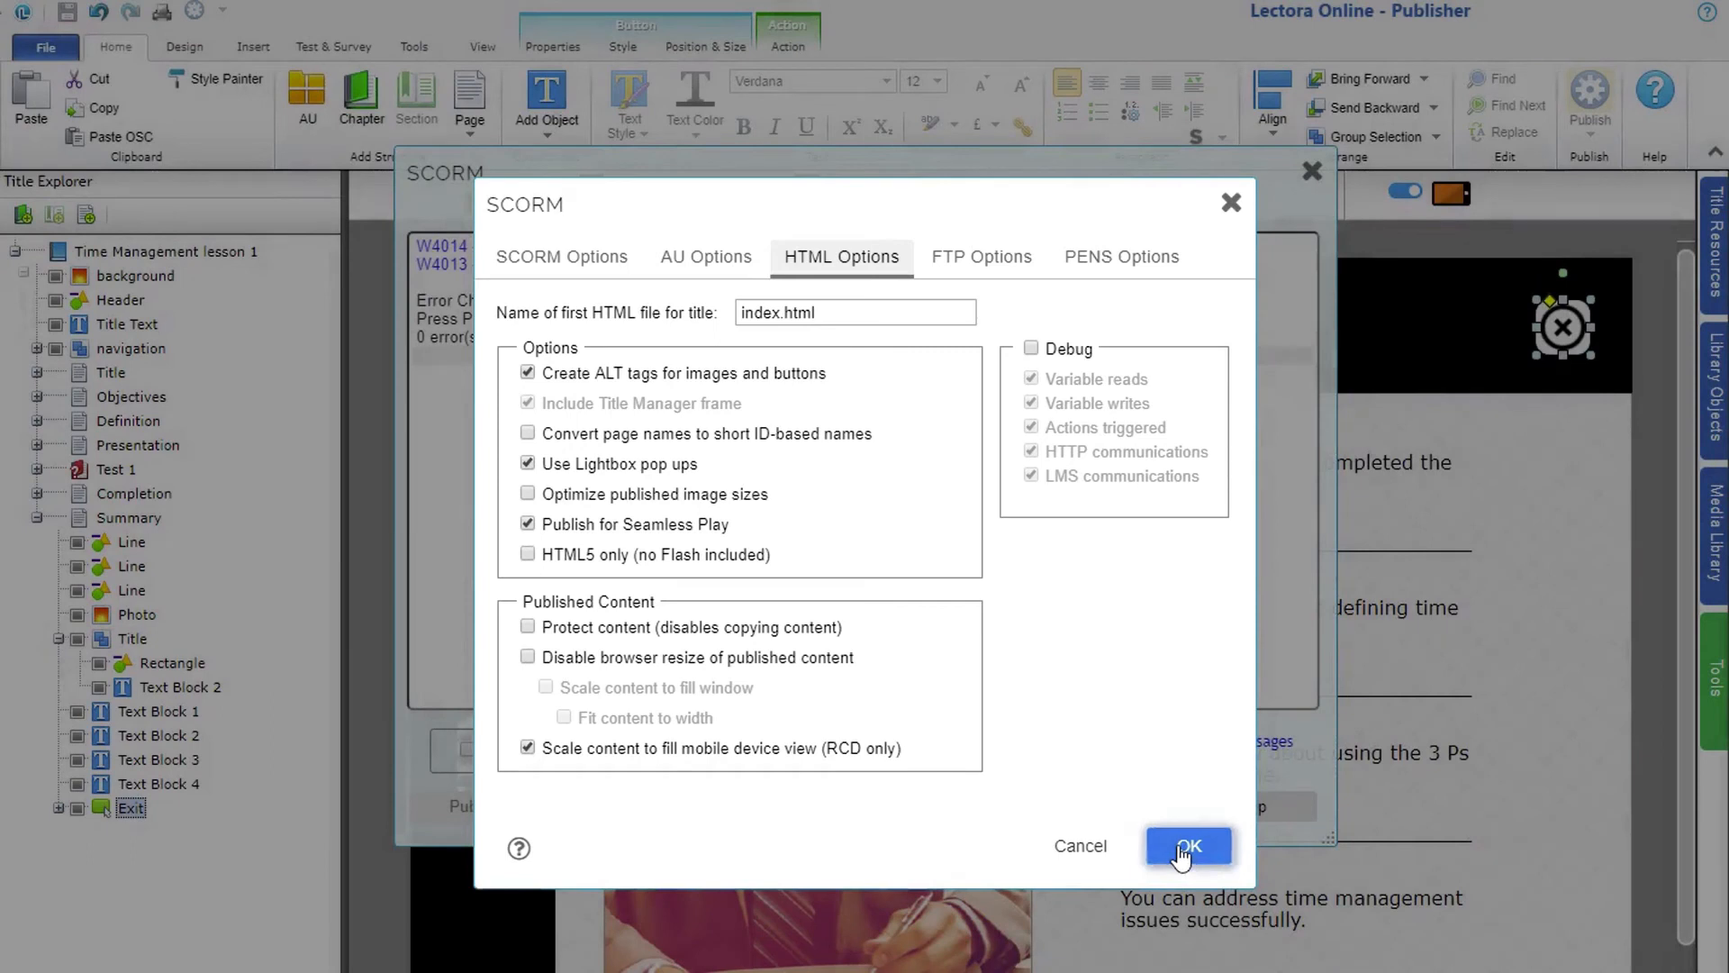
# Publish the 12-page course and save its SCORM zip package via Download.
pyautogui.click(1188, 845)
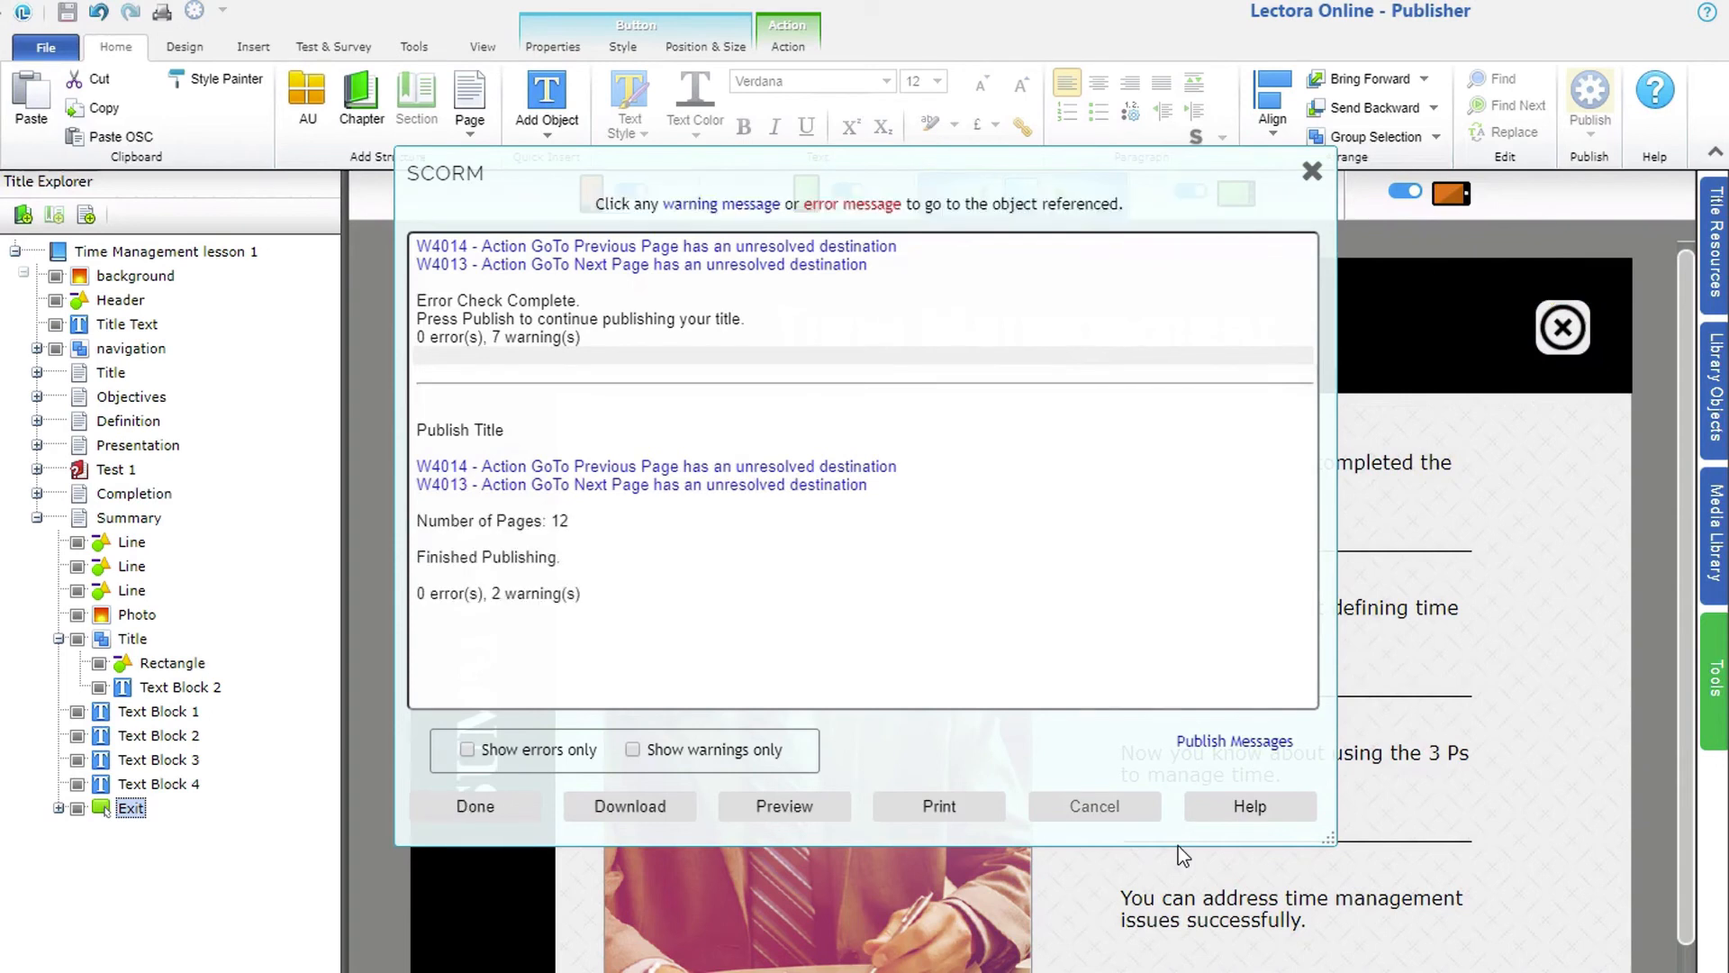
pyautogui.moveTo(759, 816)
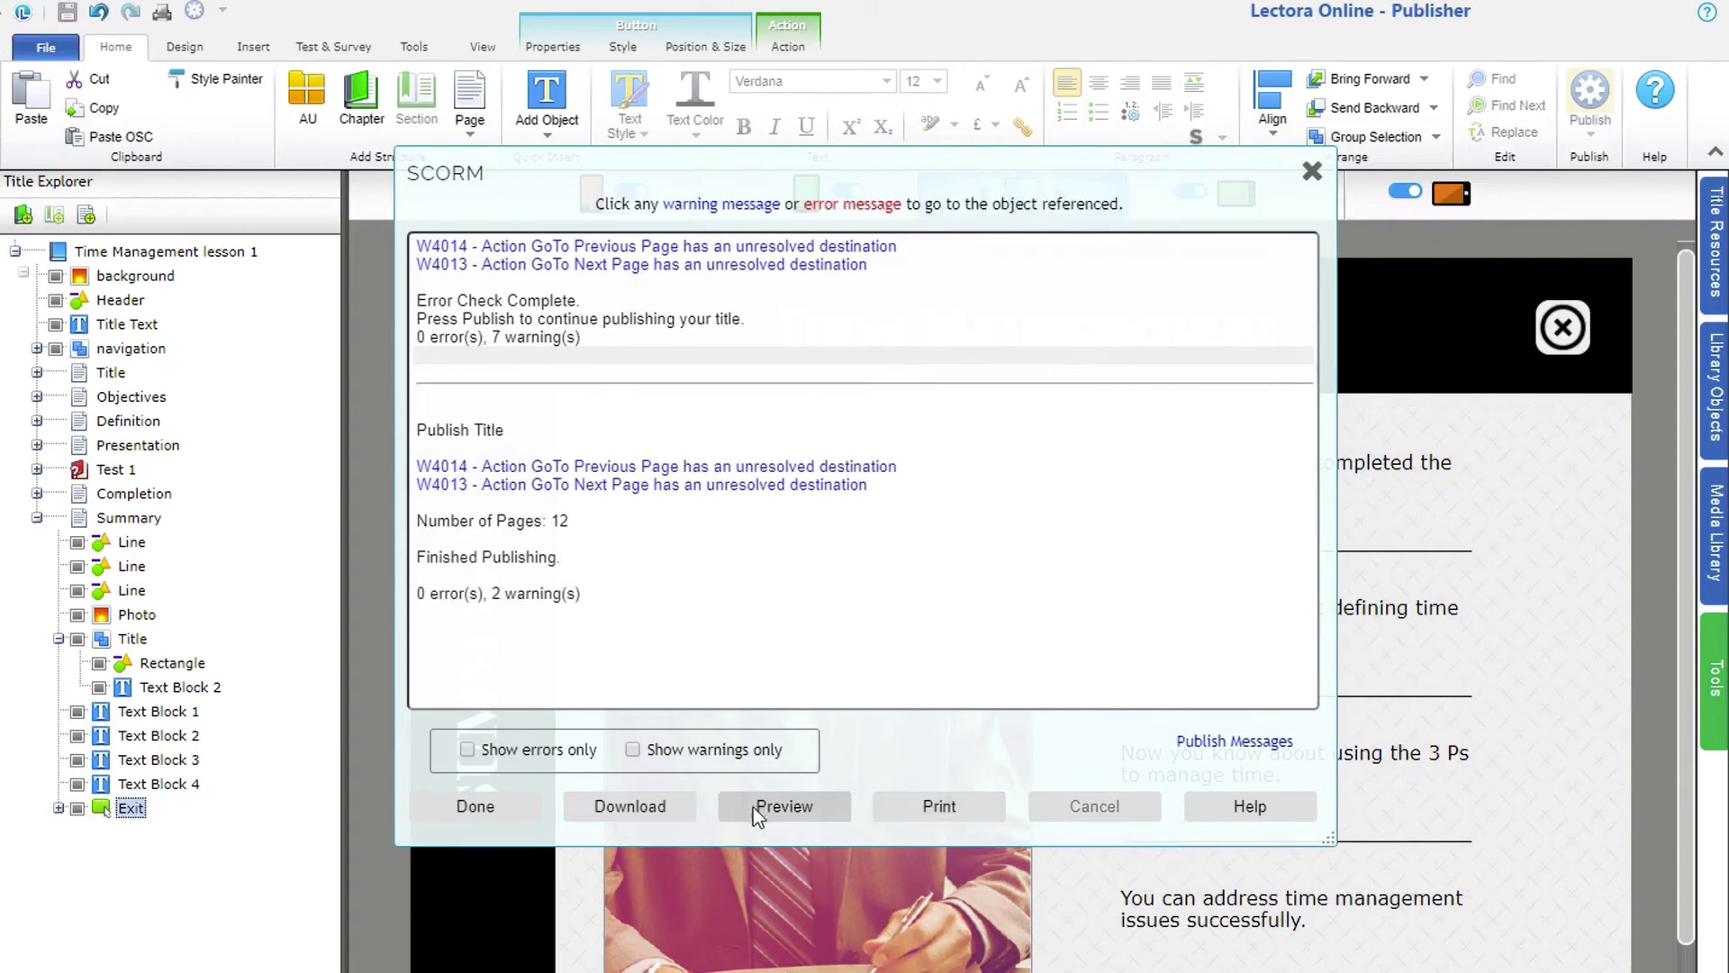
pyautogui.click(786, 805)
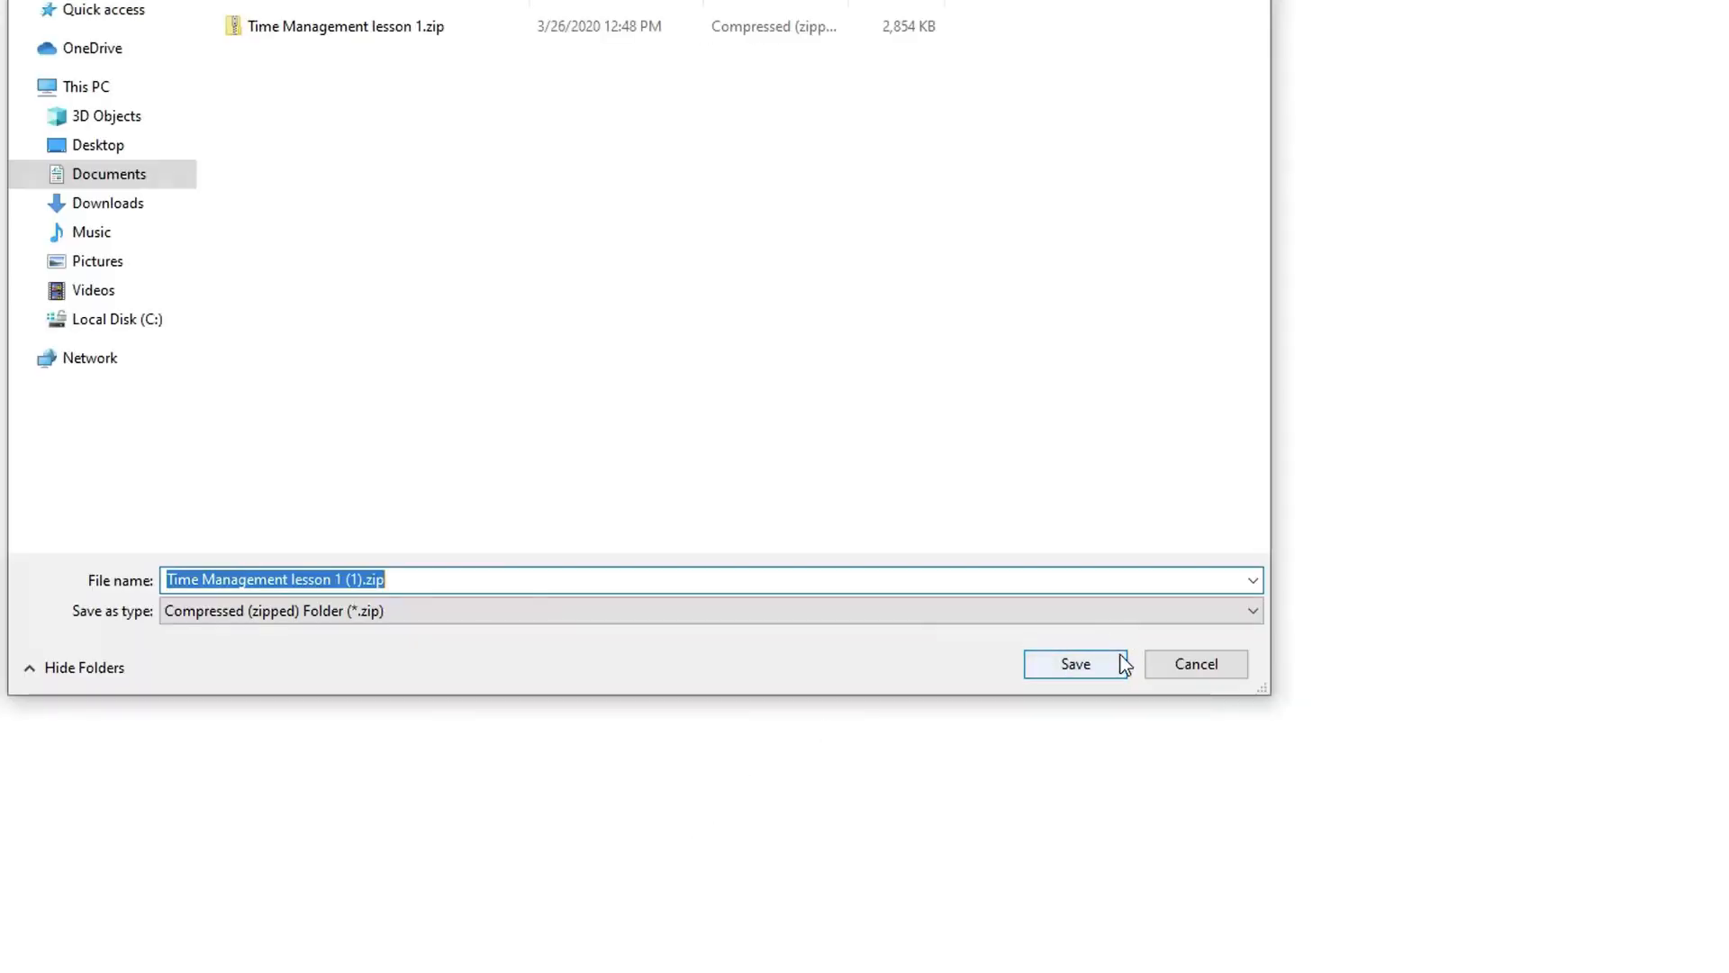
pyautogui.click(1074, 663)
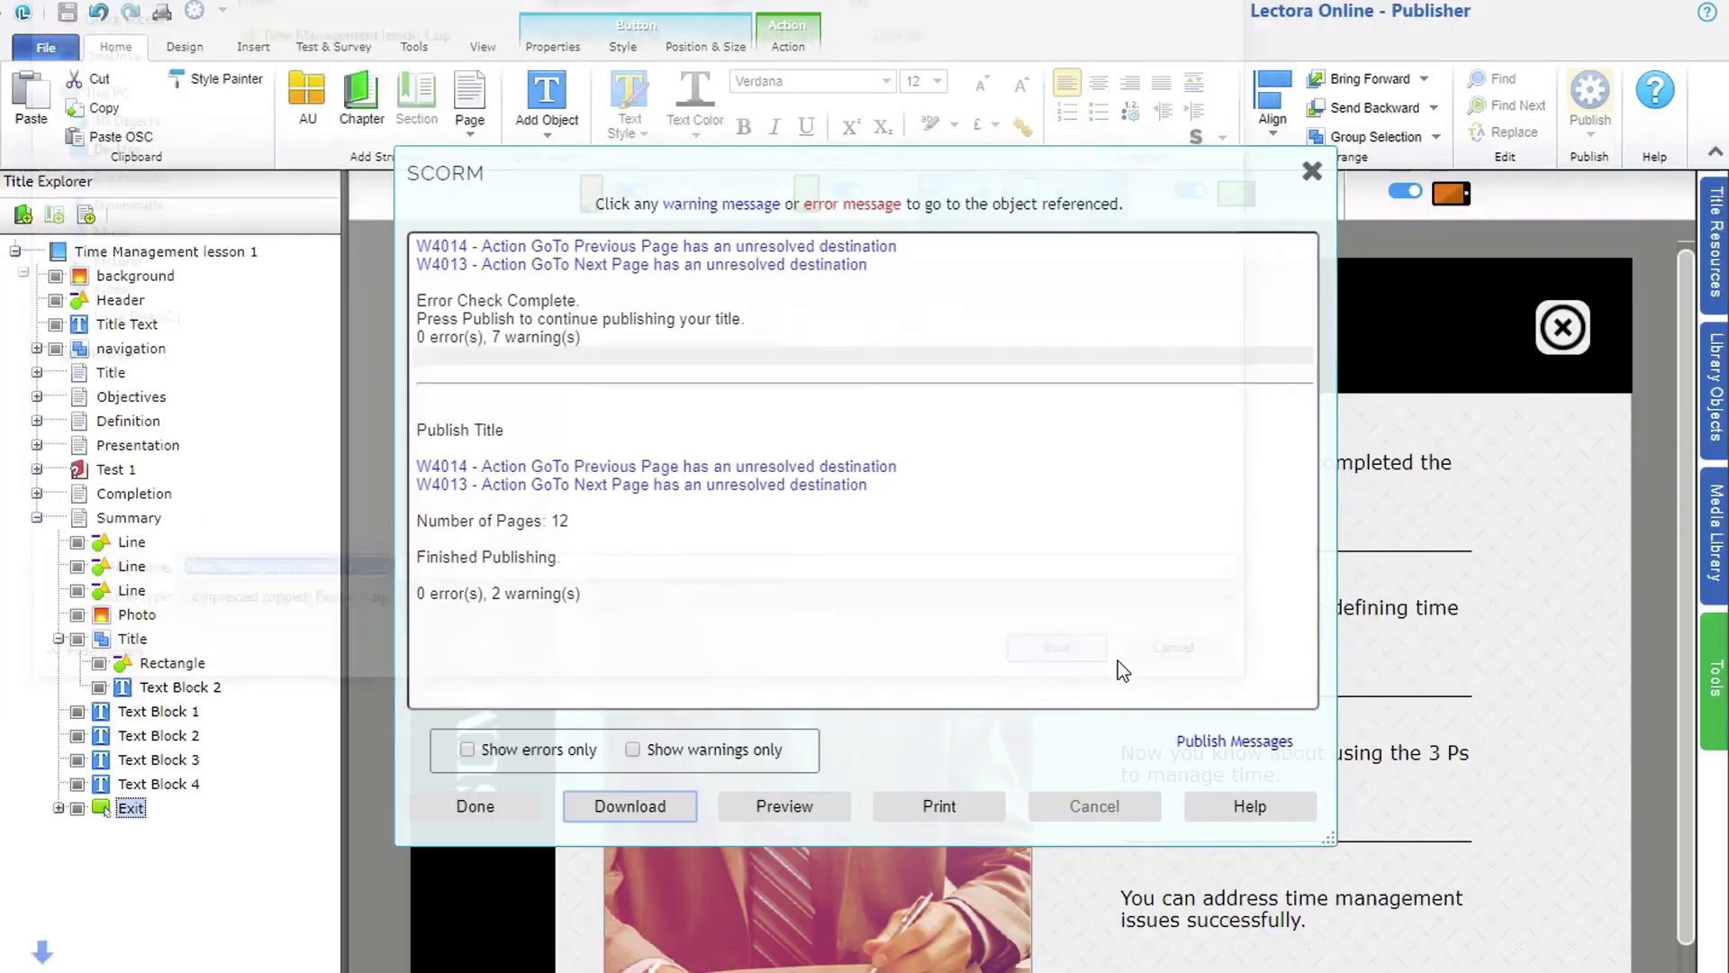